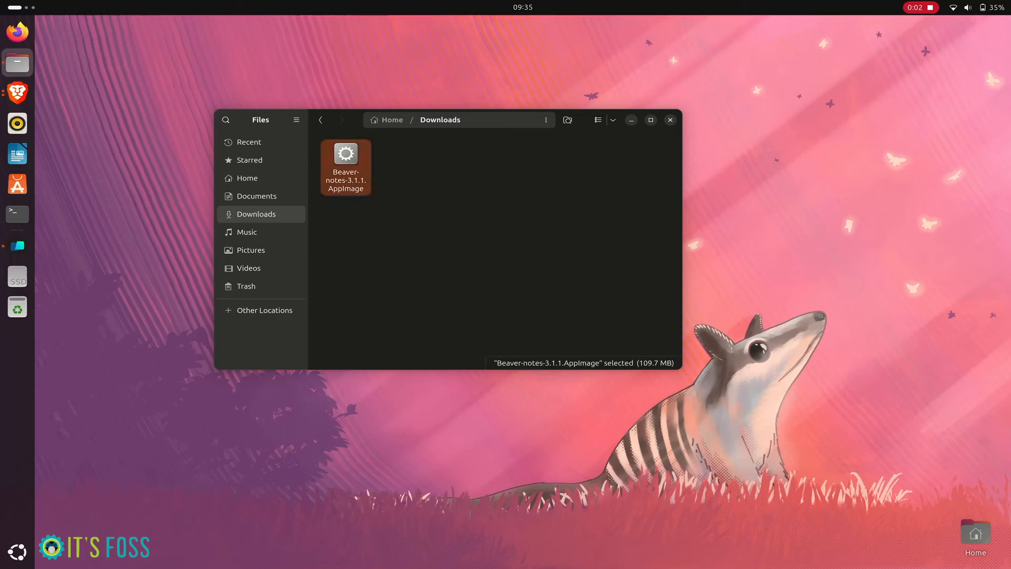
# - Enable 'Executable as Program' in the Beaver-notes-3.1.1.AppImage Properties dialog
pyautogui.rightClick(345, 165)
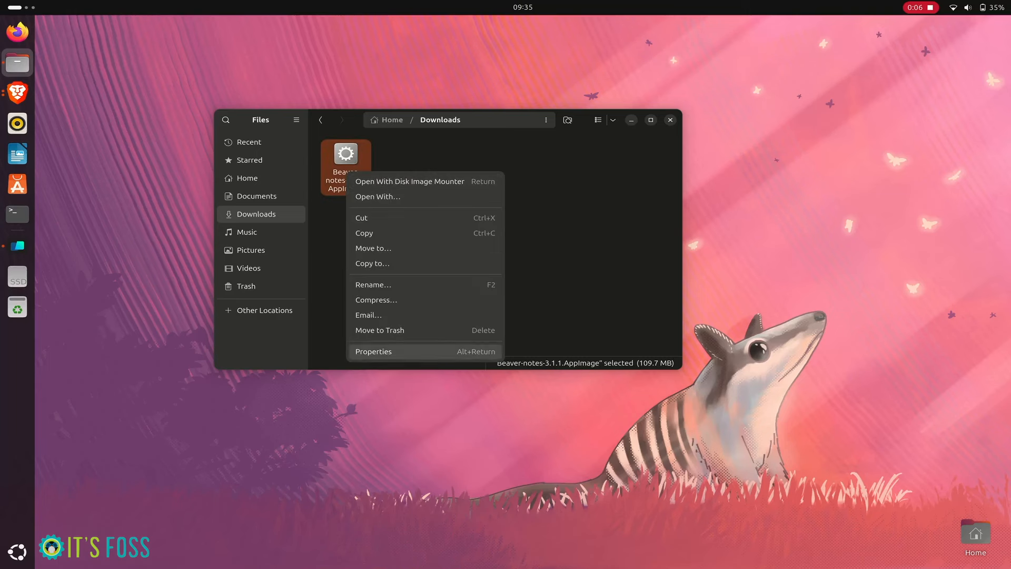
pyautogui.click(373, 352)
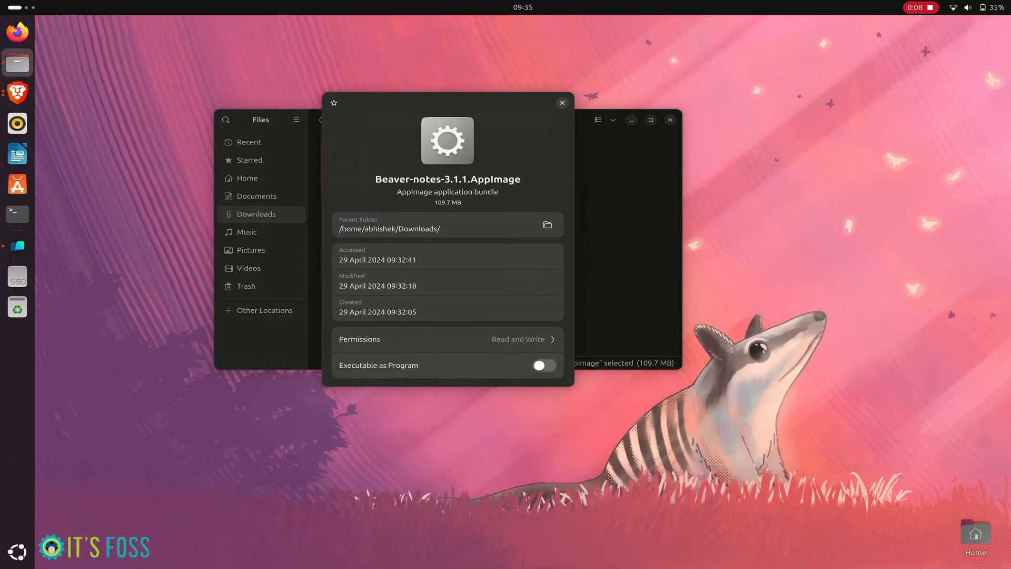
pyautogui.click(543, 365)
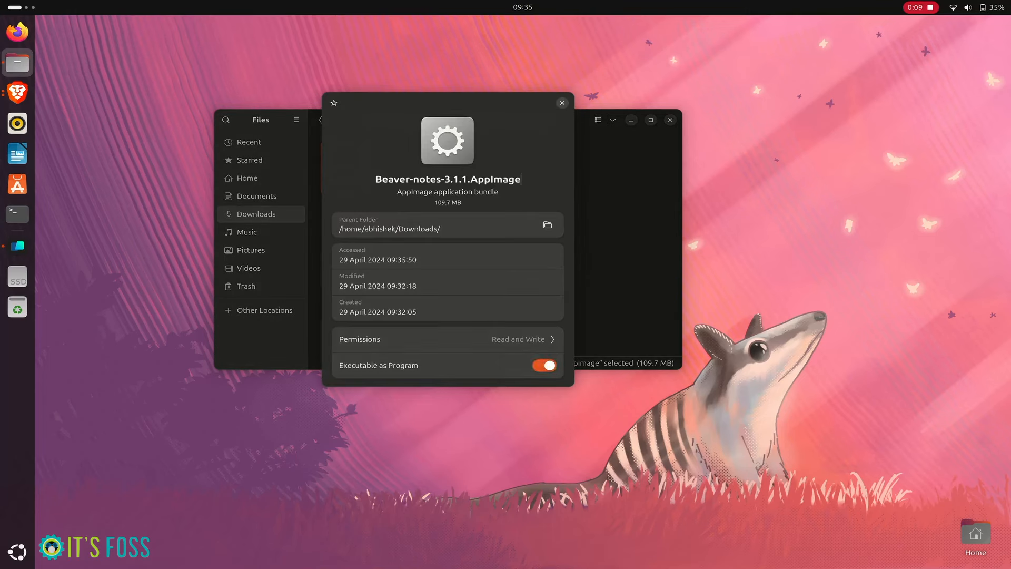
pyautogui.click(560, 103)
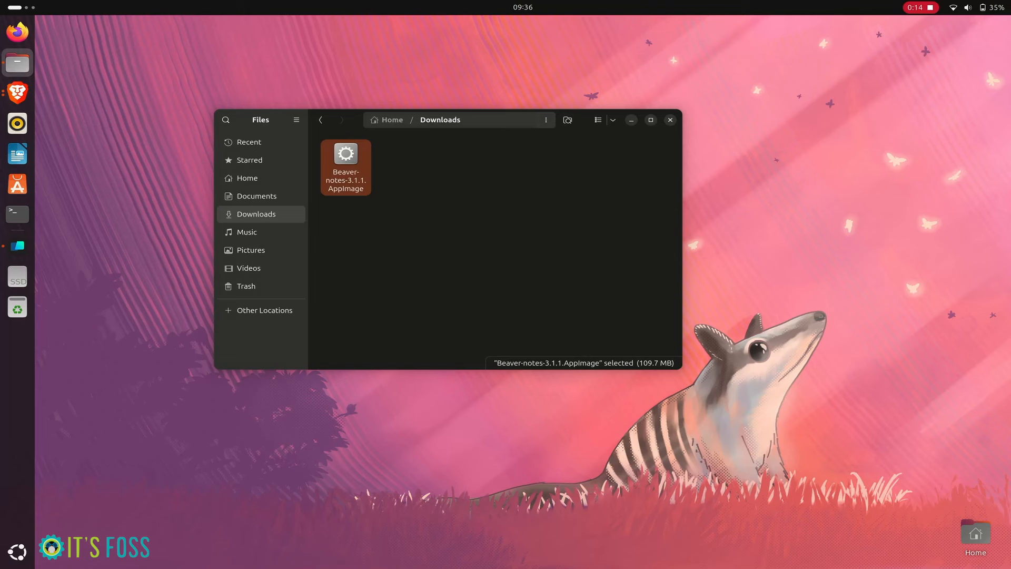
# - Reopen the AppImage's context menu and dismiss it without choosing an action
pyautogui.rightClick(346, 167)
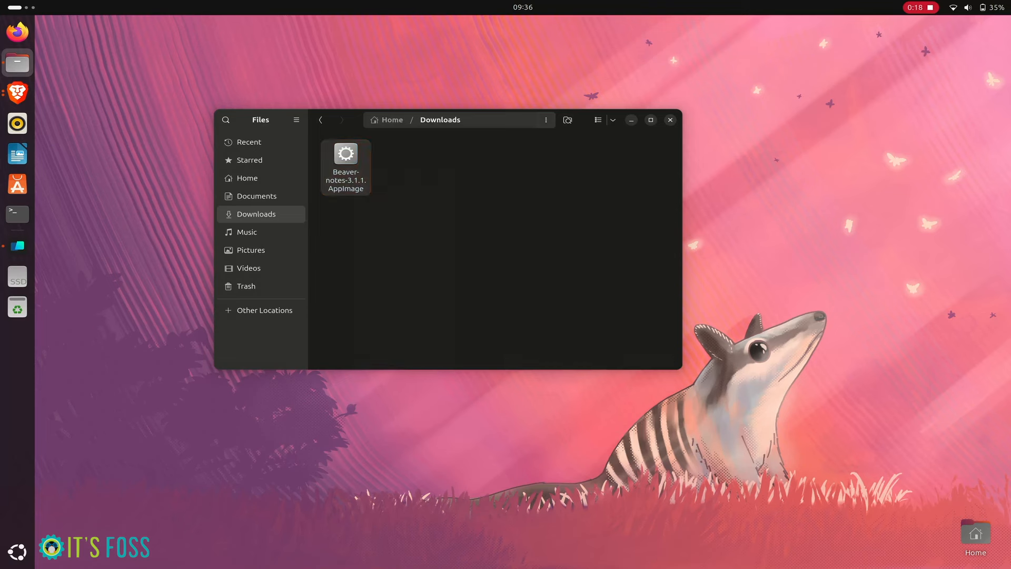
pyautogui.click(669, 120)
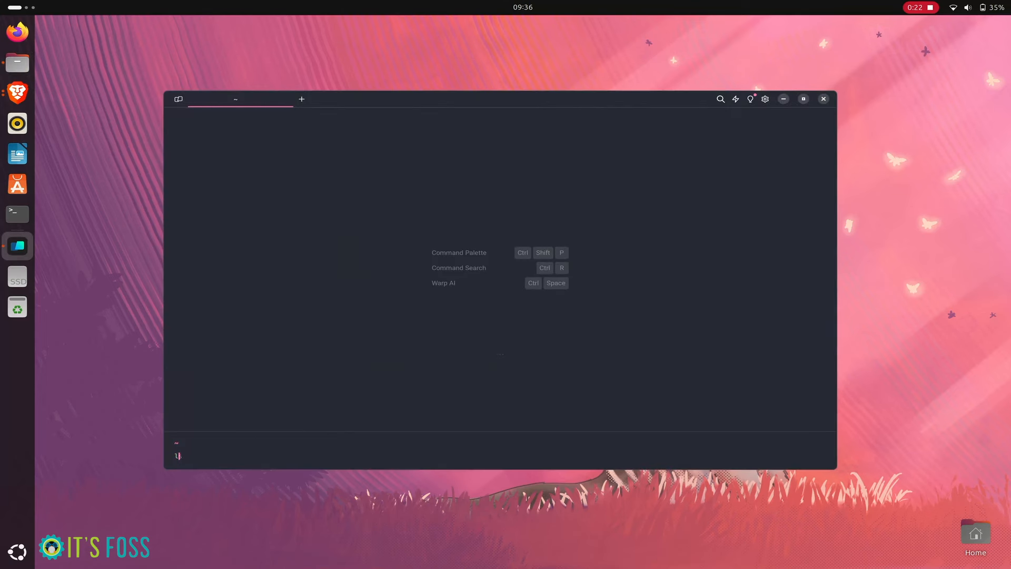
# - Run lsb_release -a, then the sudo apt libfuse2t64 and sudo apt update commands
pyautogui.write('lsb_release -a')
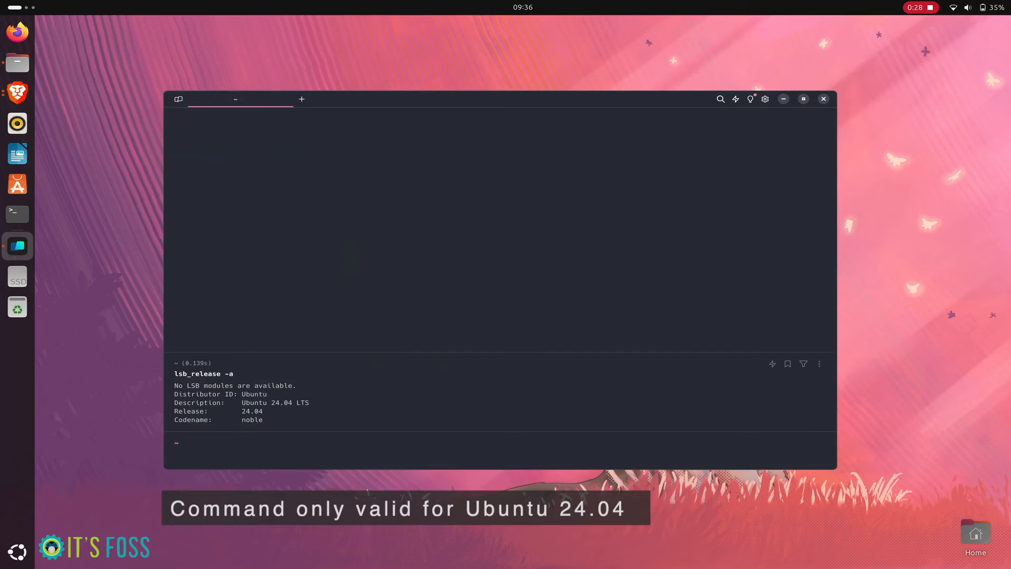
pyautogui.write('sudo apt remove libfuse2t64')
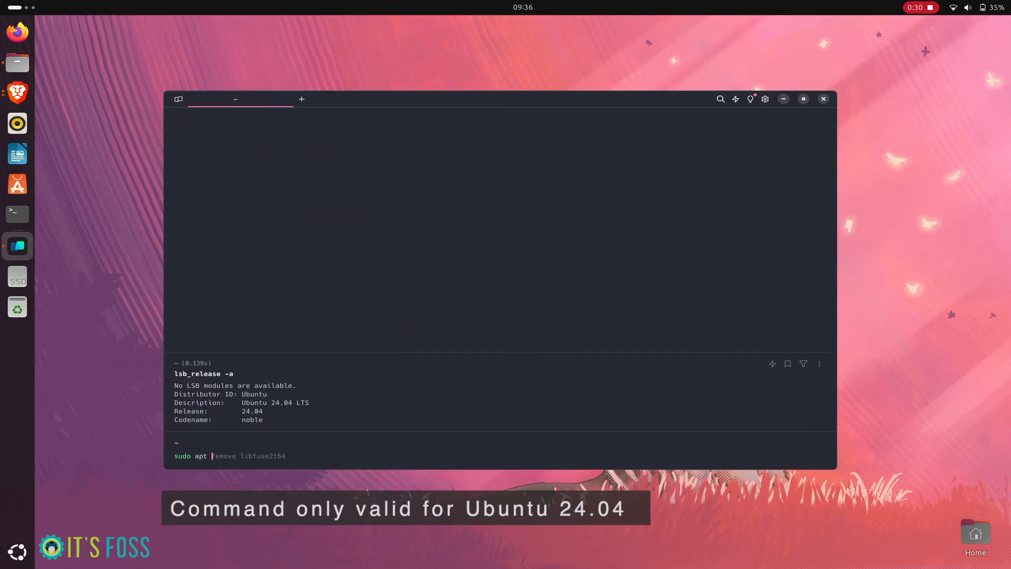
pyautogui.write('sudo apt update')
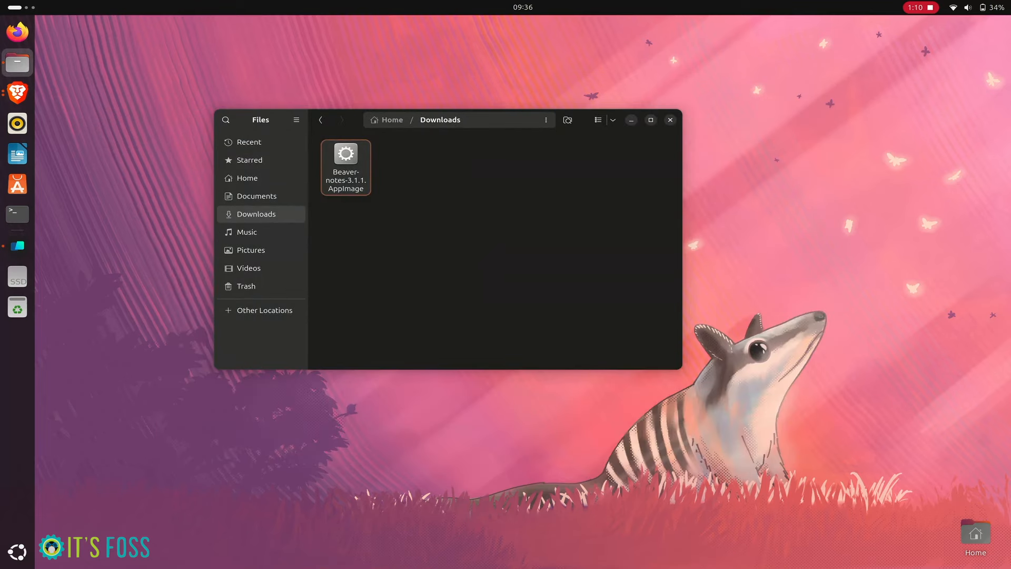
pyautogui.rightClick(345, 167)
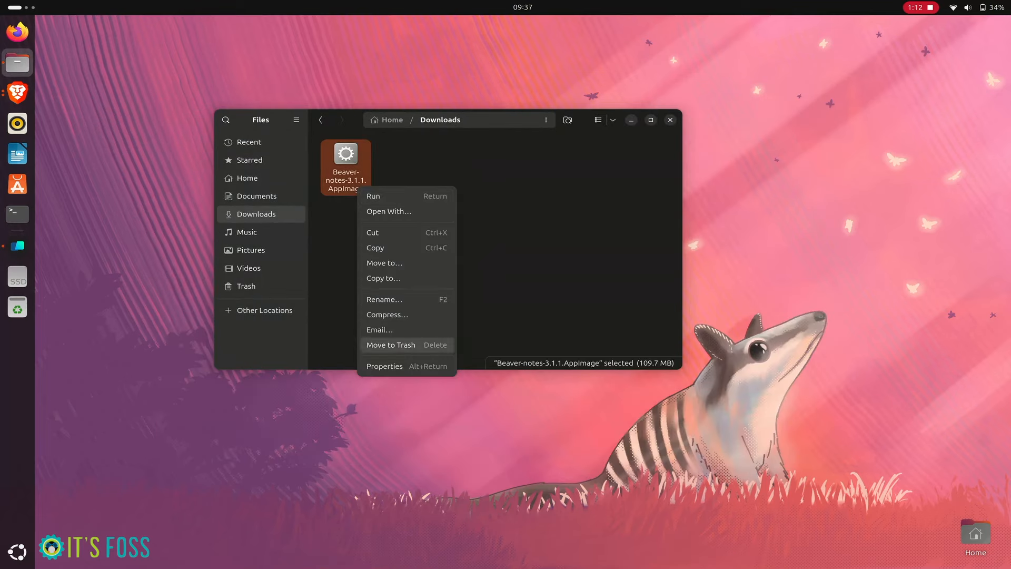
pyautogui.click(385, 366)
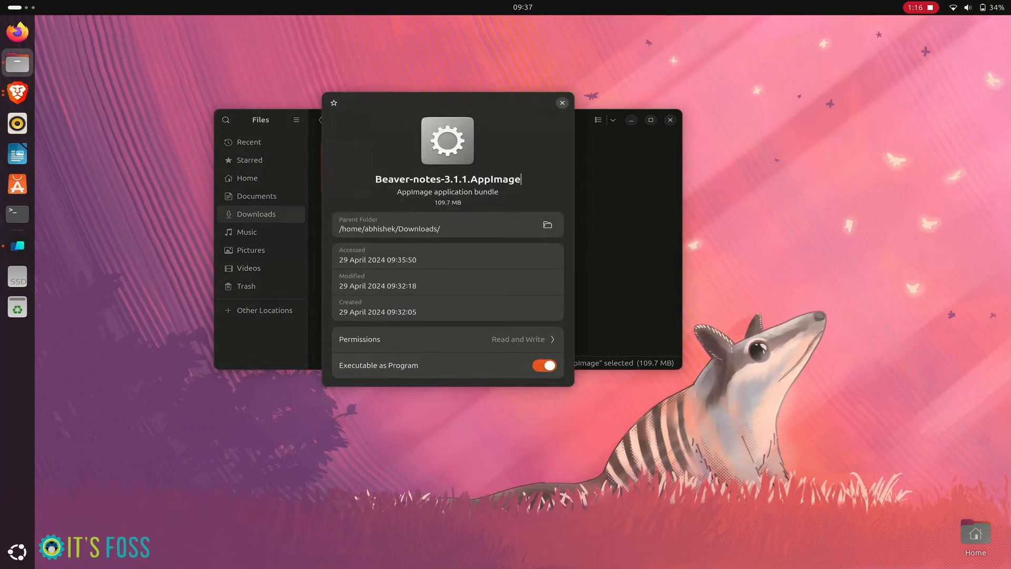
pyautogui.click(560, 103)
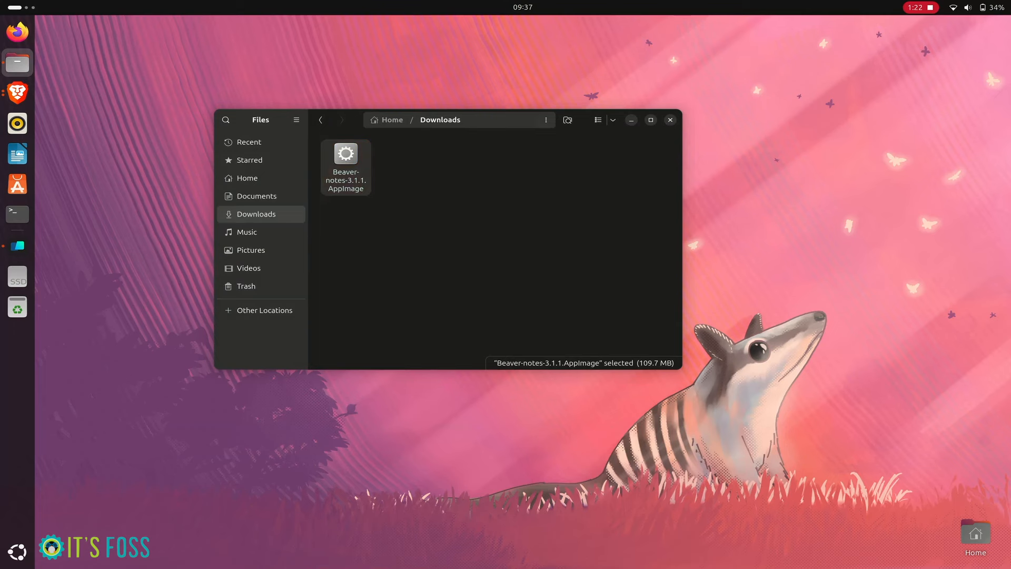
# - Launch Beaver Notes from the AppImage and maximize its welcome-note window
pyautogui.doubleClick(346, 166)
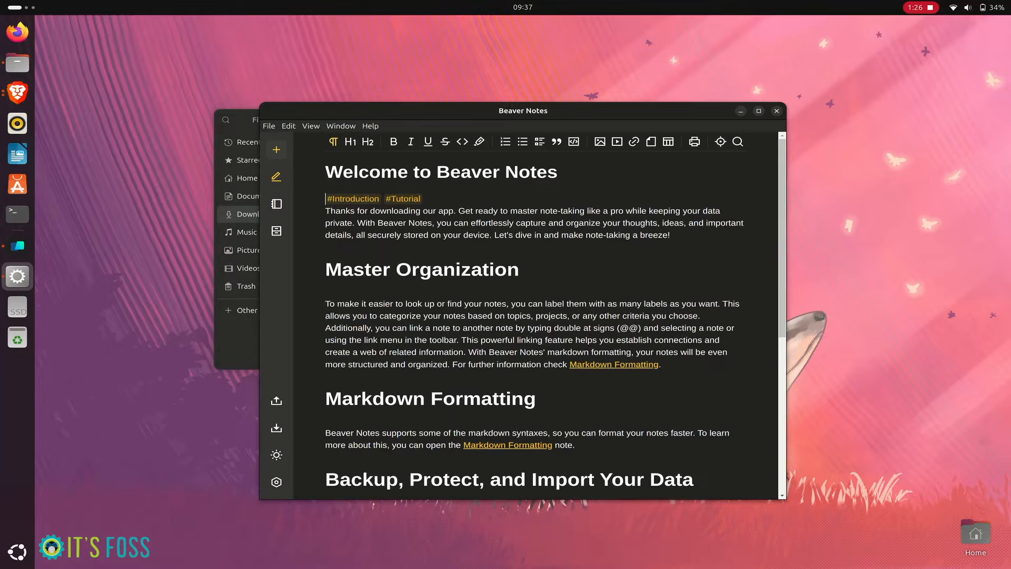
pyautogui.click(758, 110)
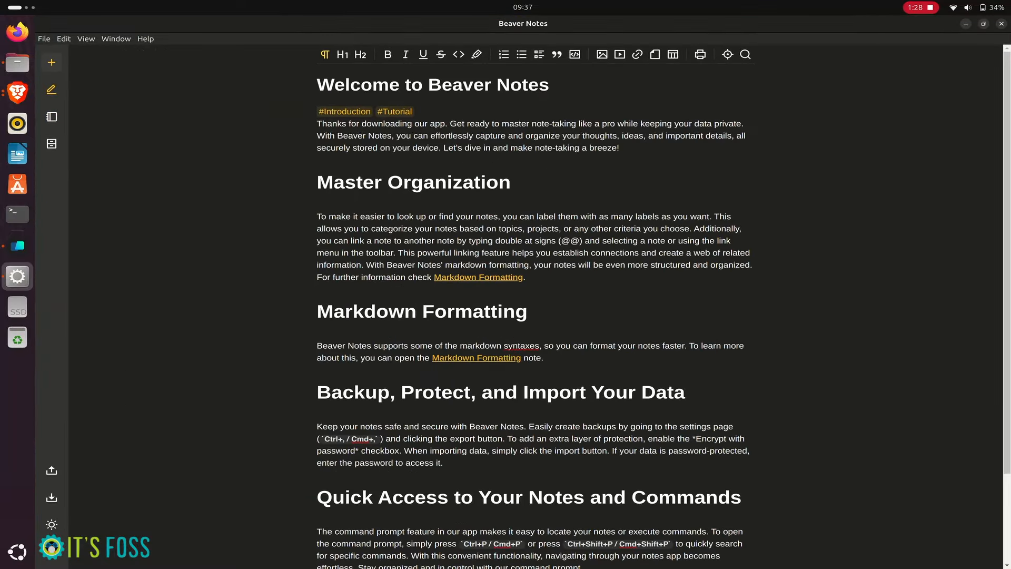